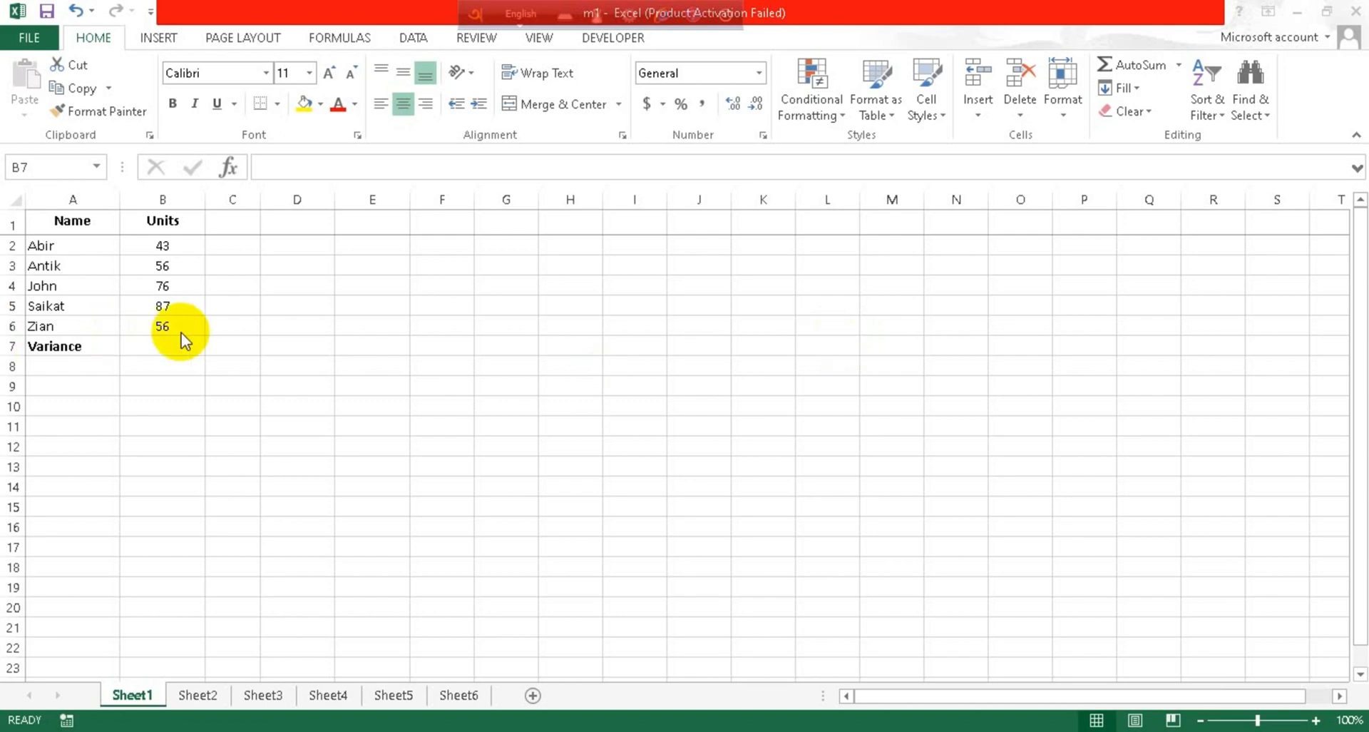
mouse_move(145, 365)
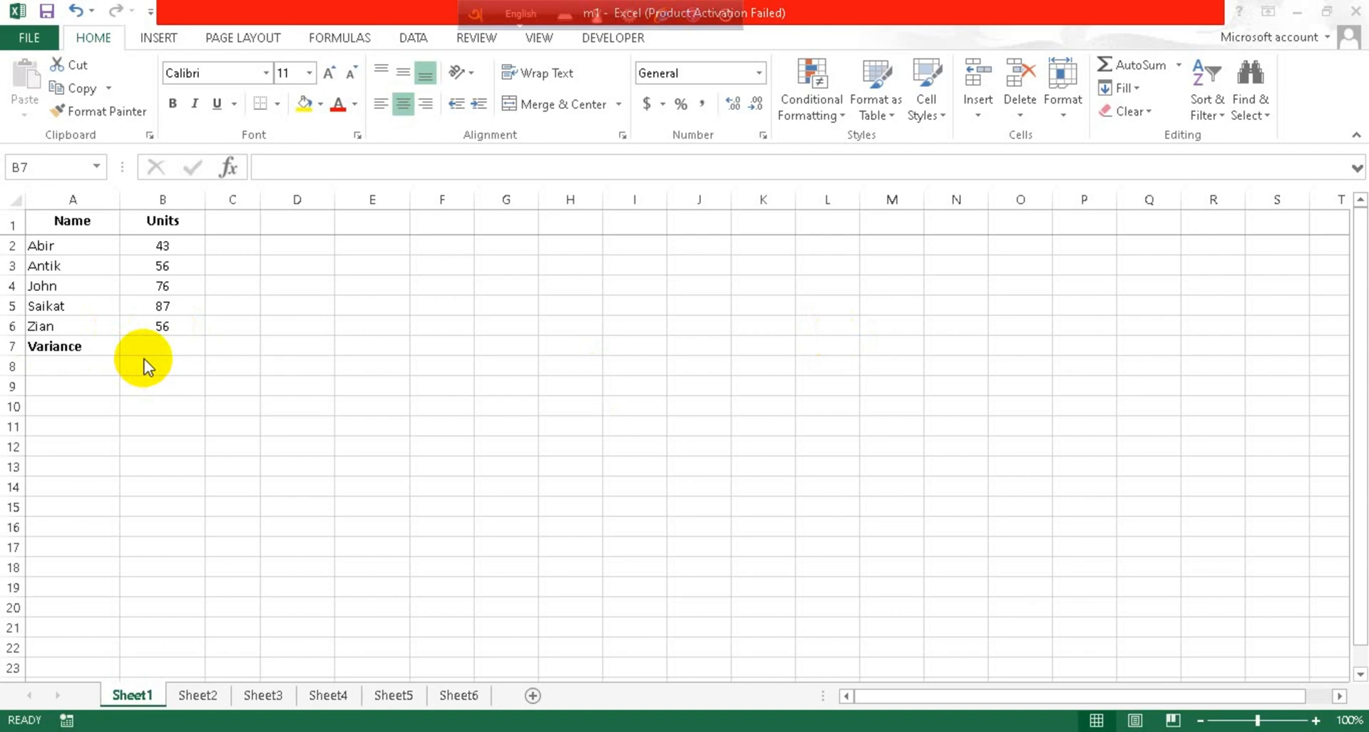
Step: Begin a =VAR.S( formula in B7 beside the Variance label
left_click(163, 345)
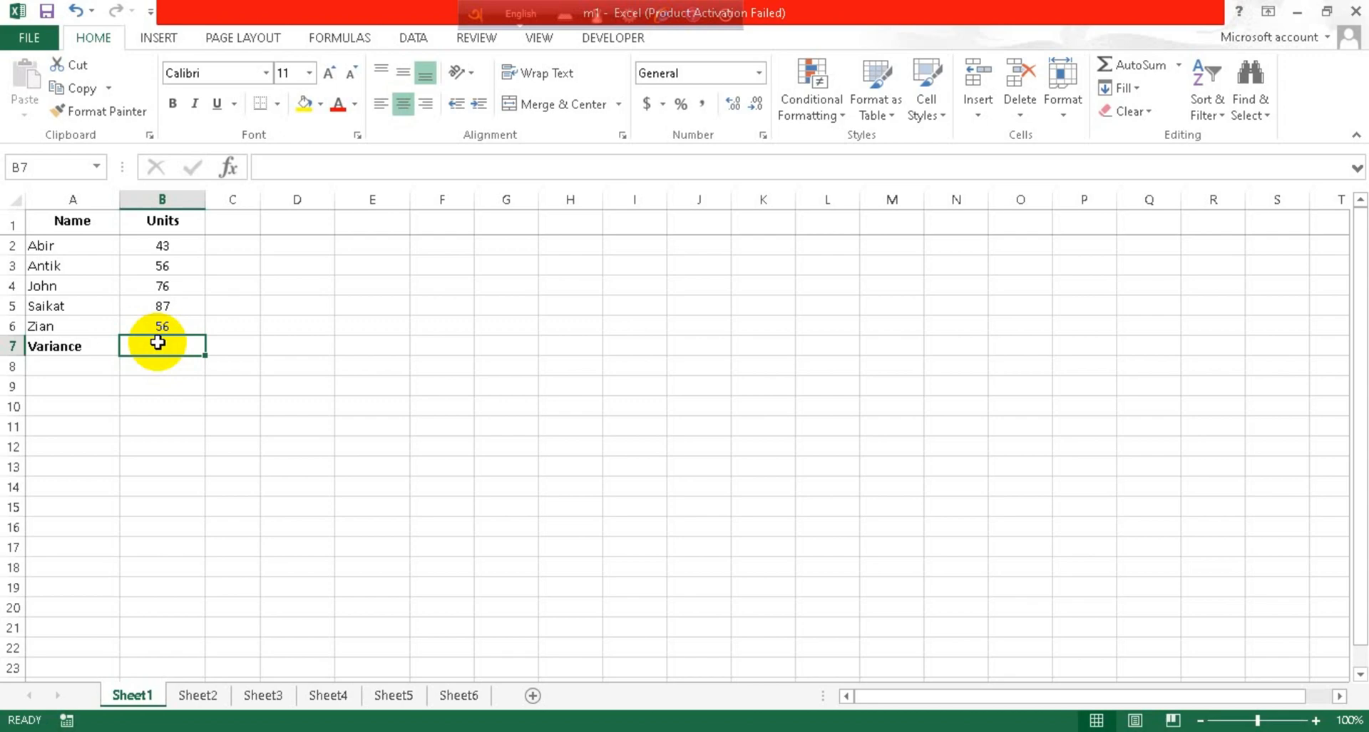
type("=")
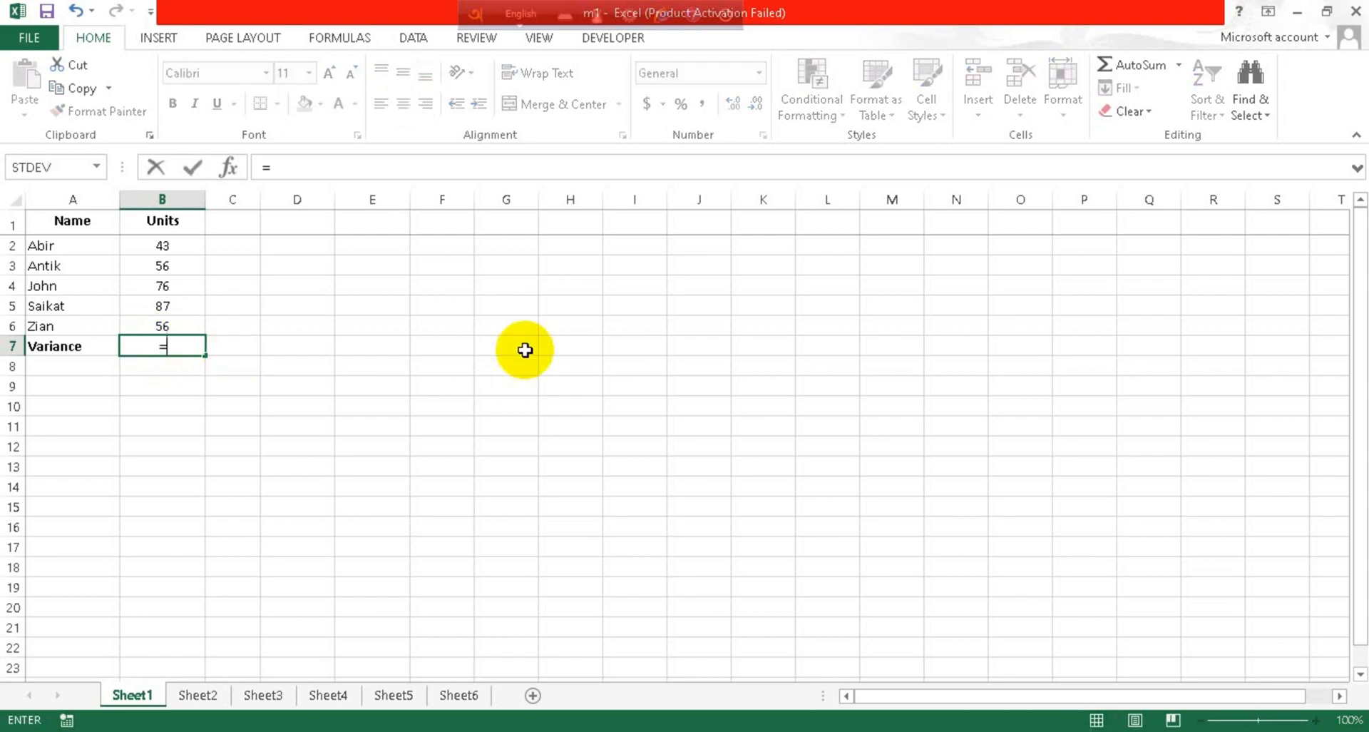
type("v")
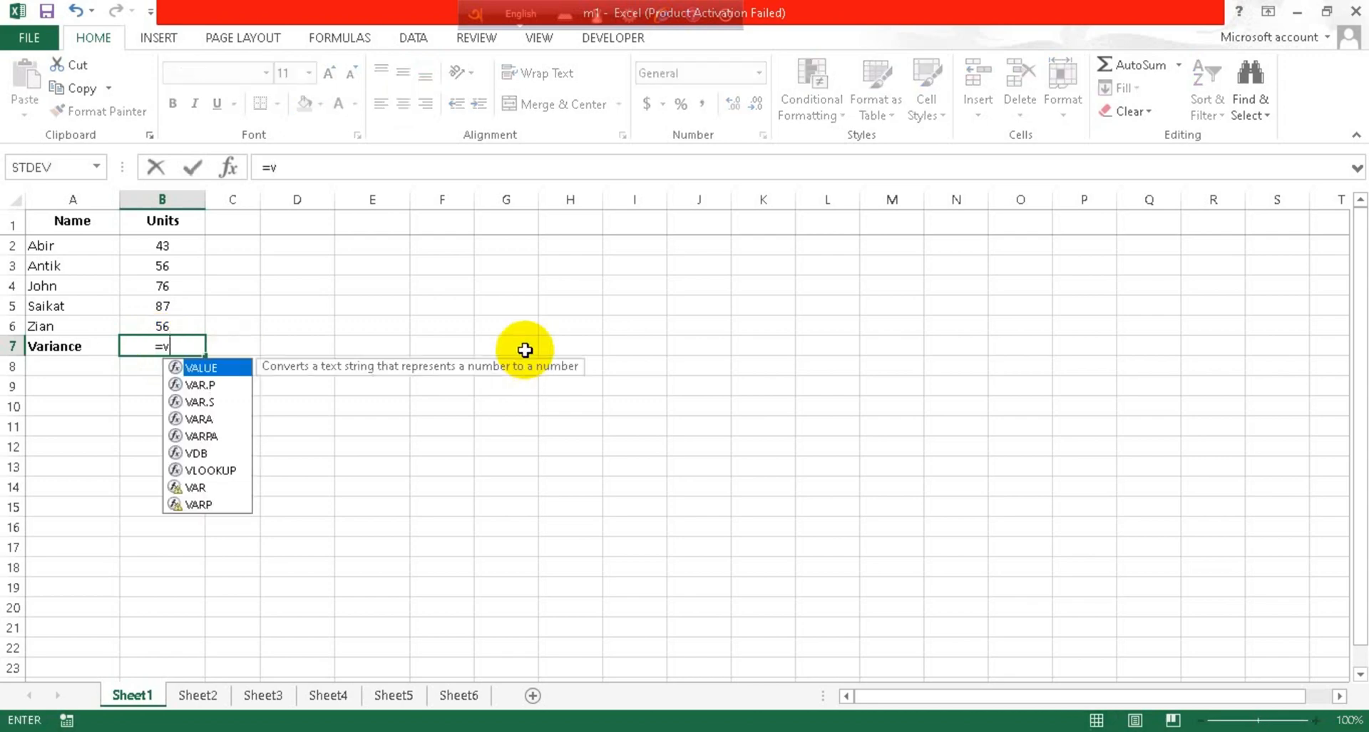
type("ar")
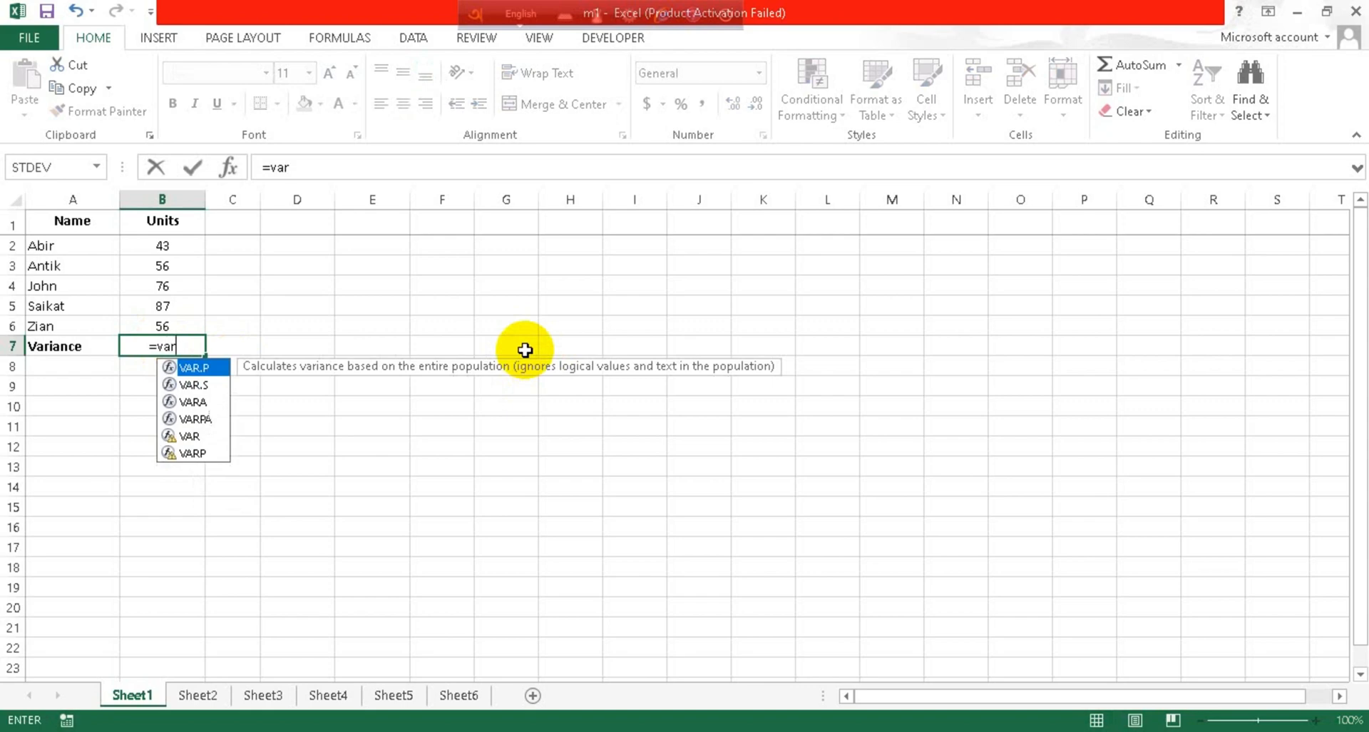
type(".s")
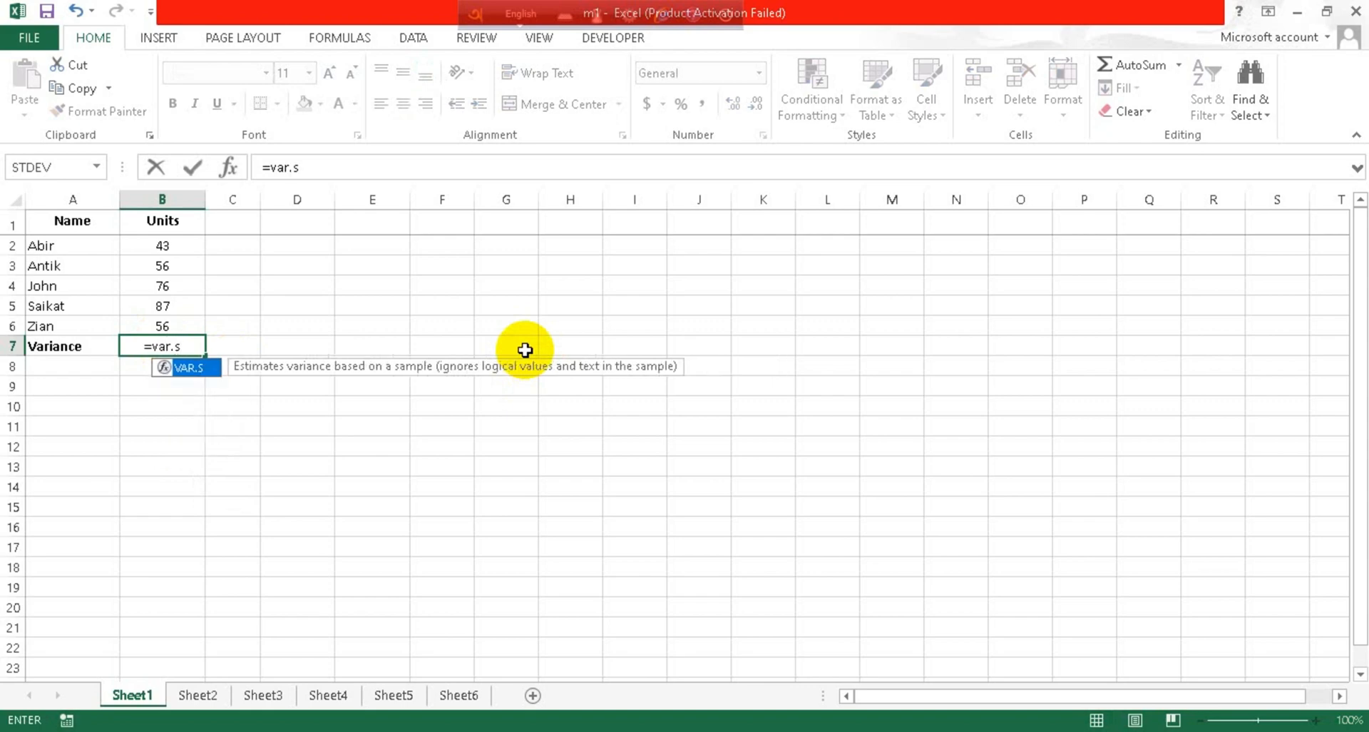
type("(")
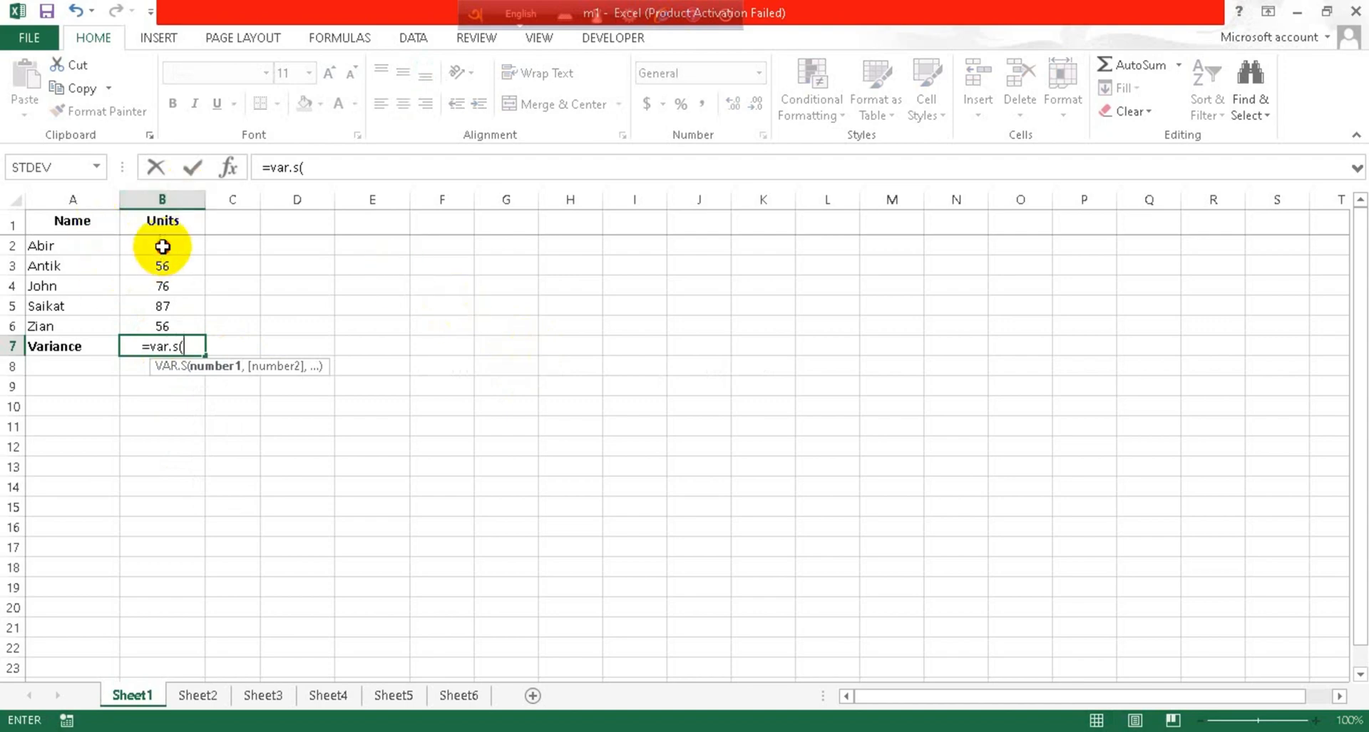
Step: Supply the Units range B2:B6 and confirm, so B7 shows 310.3
left_click_drag(161, 246, 162, 326)
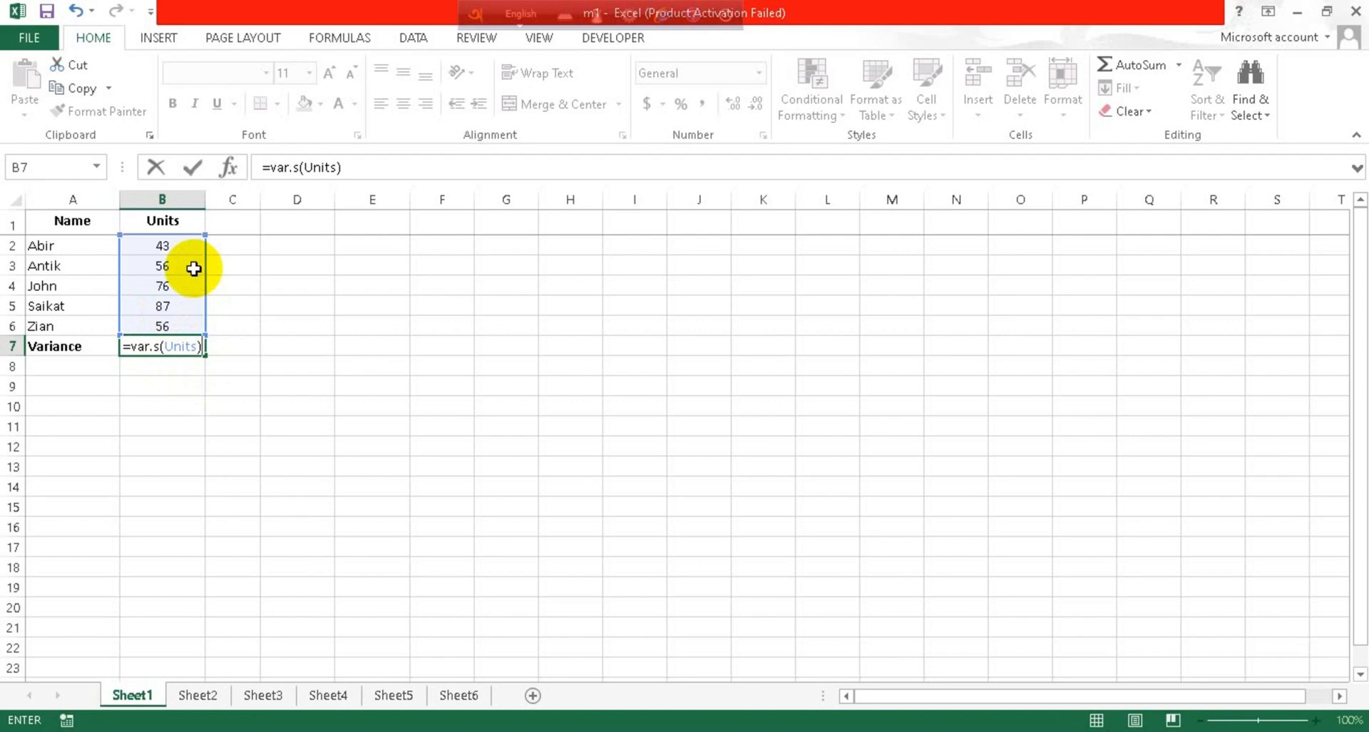
key("Enter")
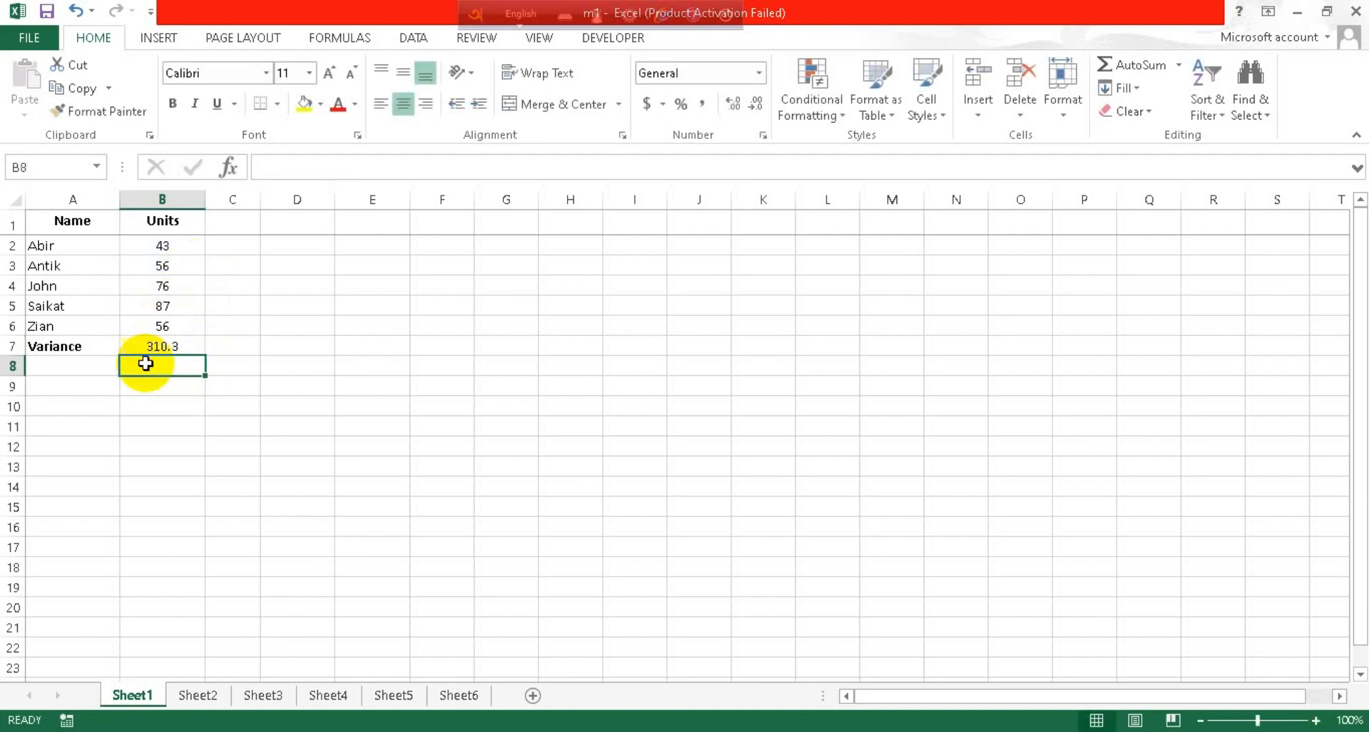
mouse_move(179, 345)
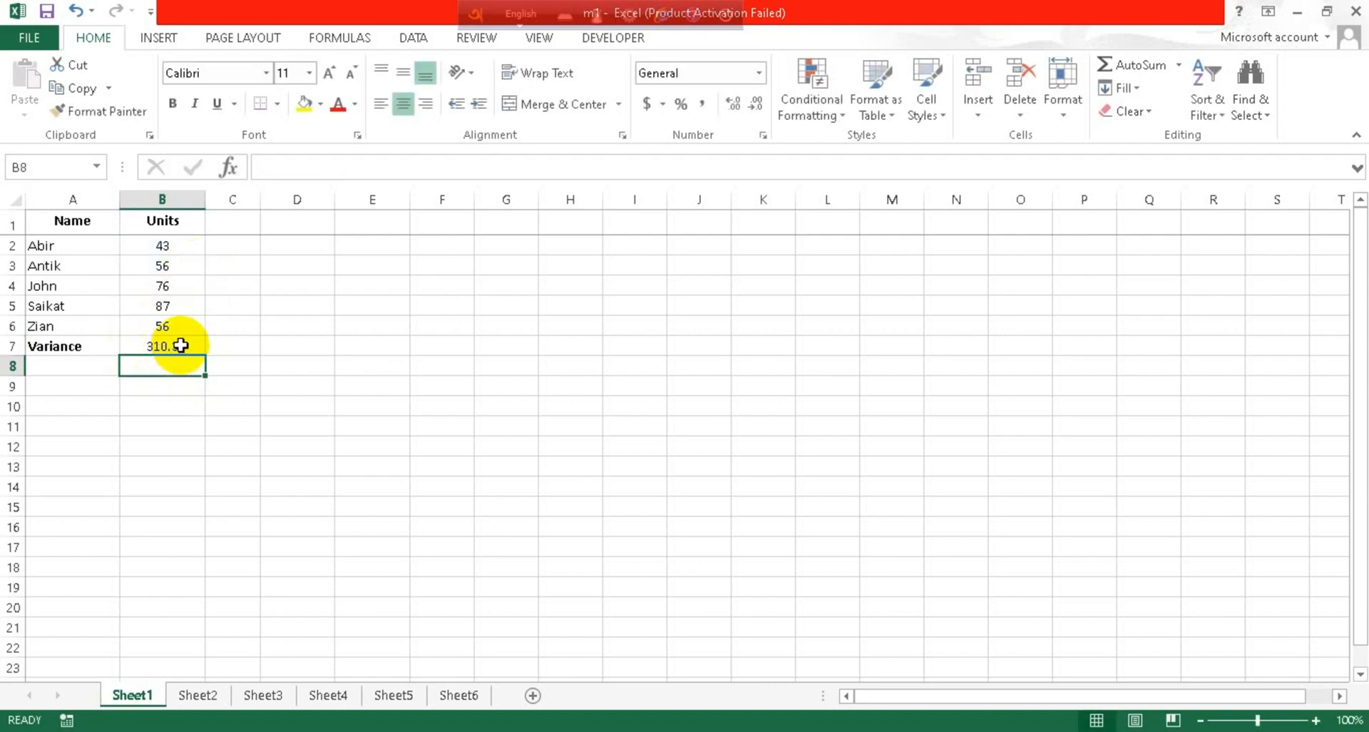
mouse_move(177, 340)
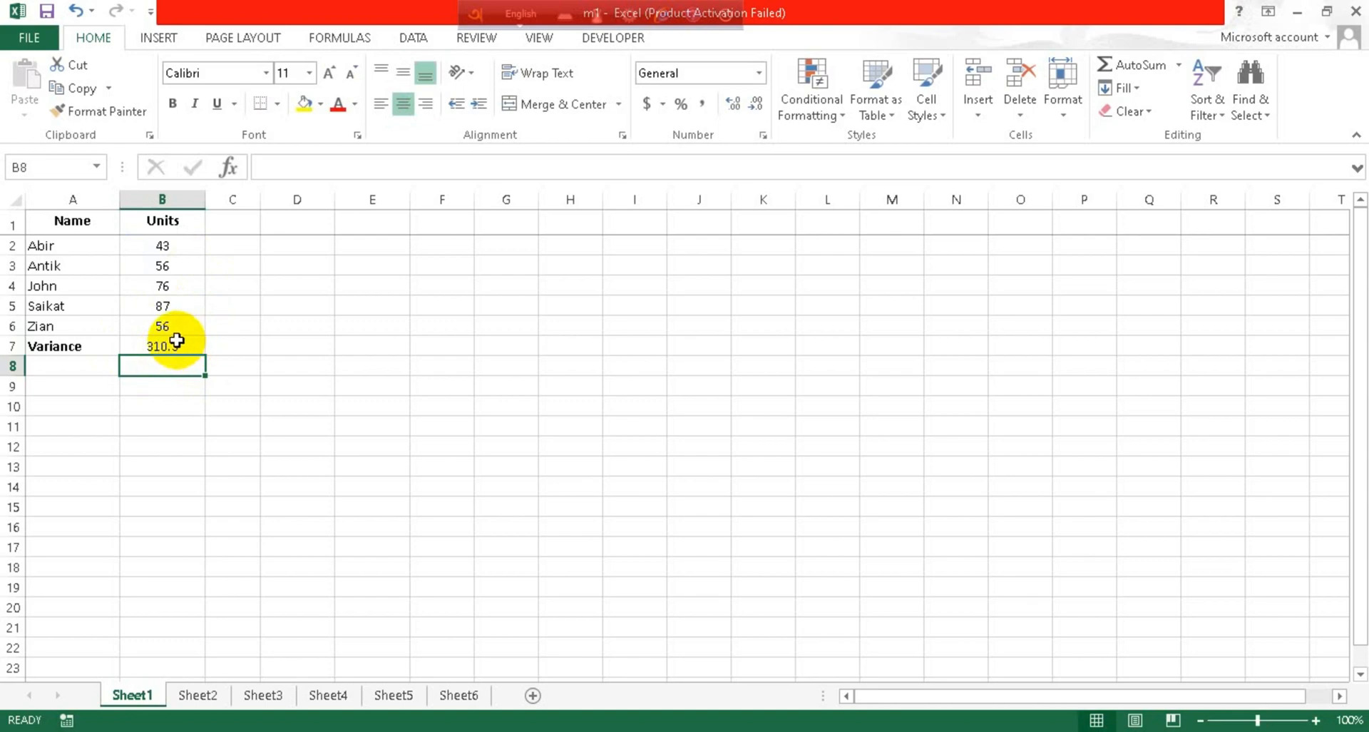